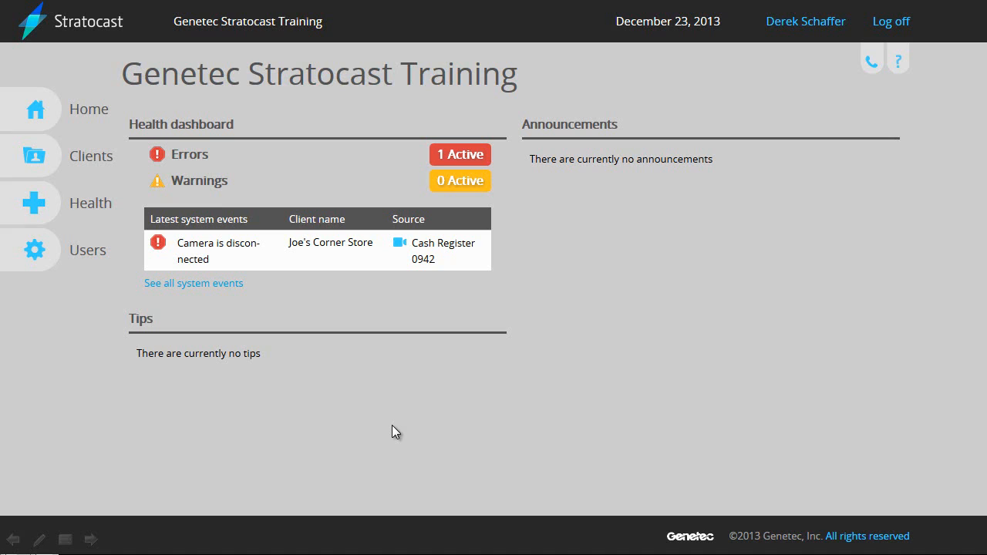
pyautogui.moveTo(265, 266)
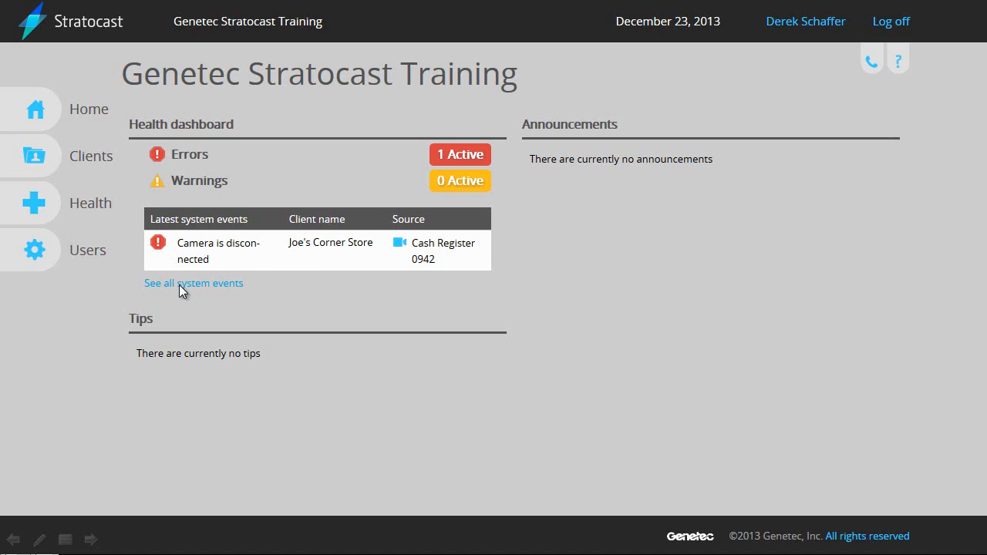
# Show the full Health monitoring list for the camera-disconnected event
pyautogui.click(193, 284)
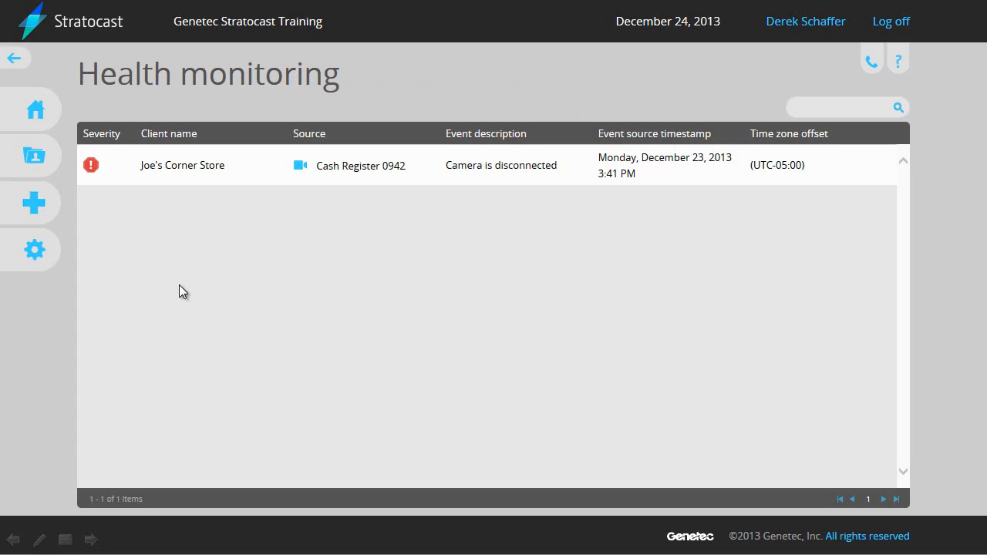
pyautogui.moveTo(532, 187)
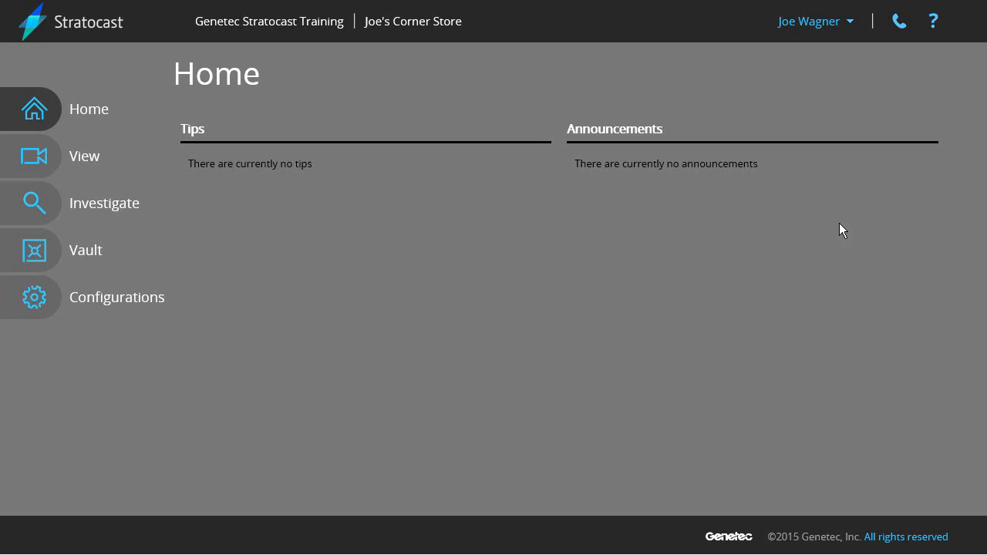
# Enable 'Receive camera disconnected and camera reconnected notifications' in the user's Preferences
pyautogui.click(814, 21)
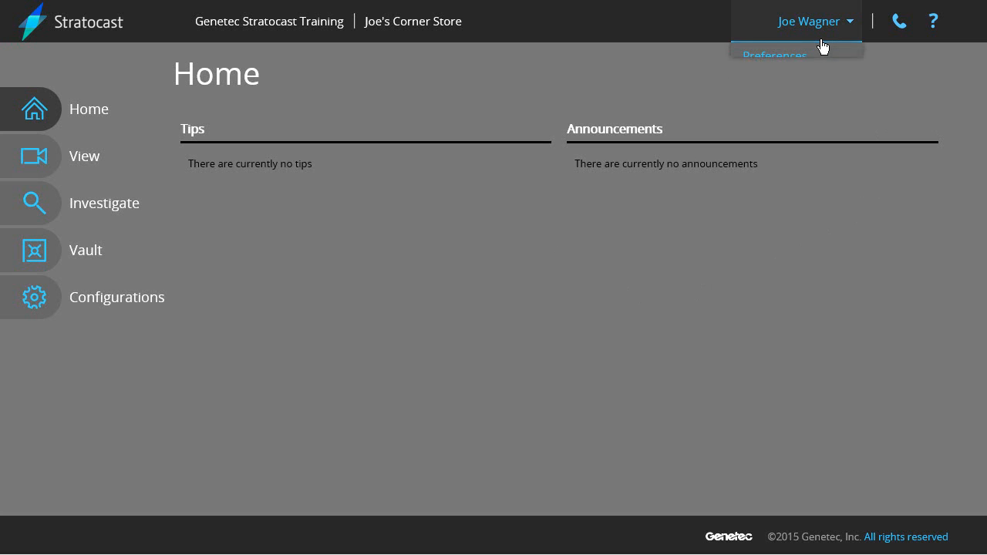
pyautogui.click(774, 55)
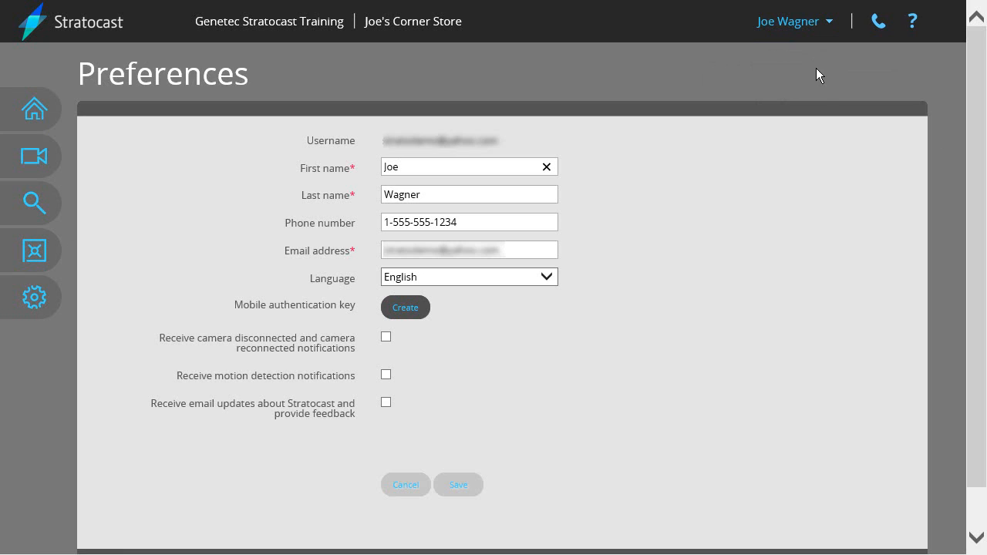
pyautogui.moveTo(404, 341)
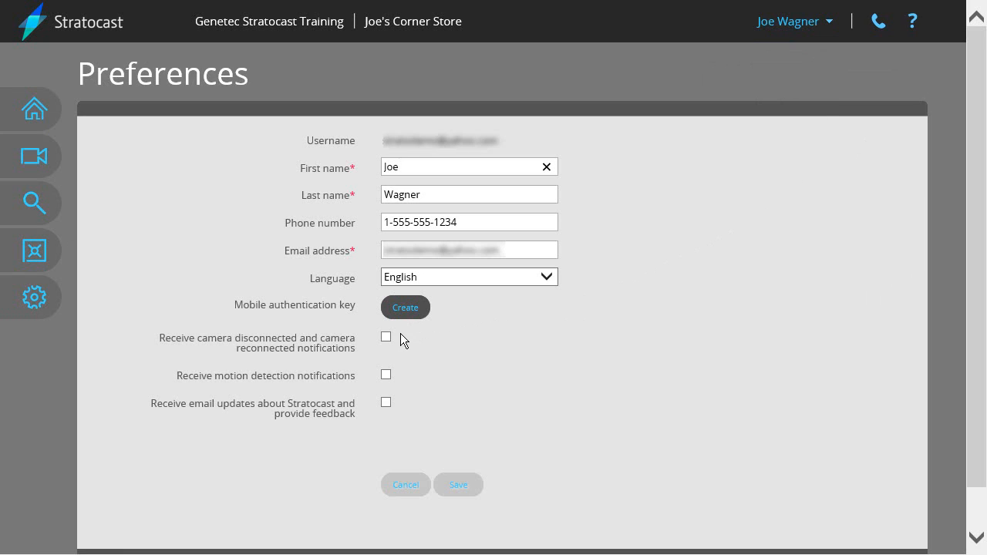
pyautogui.click(385, 336)
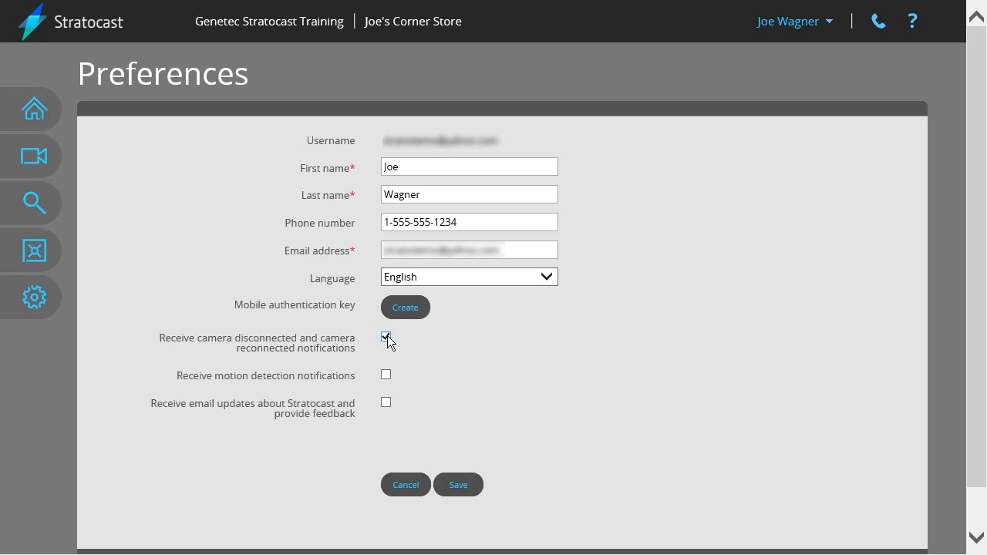
pyautogui.moveTo(518, 522)
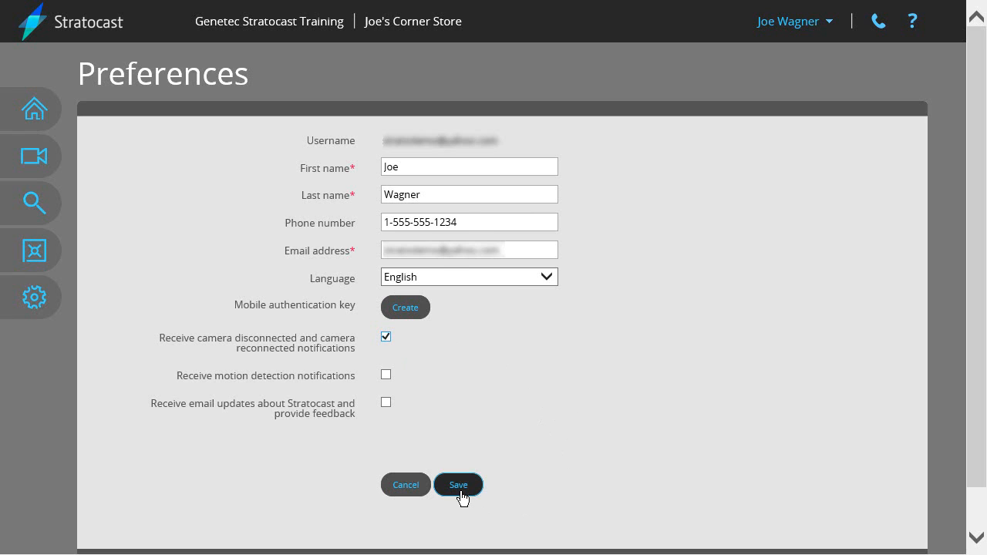
# Save the preferences, then enter username 'root' and the masked password in the Windows Security prompt
pyautogui.click(458, 485)
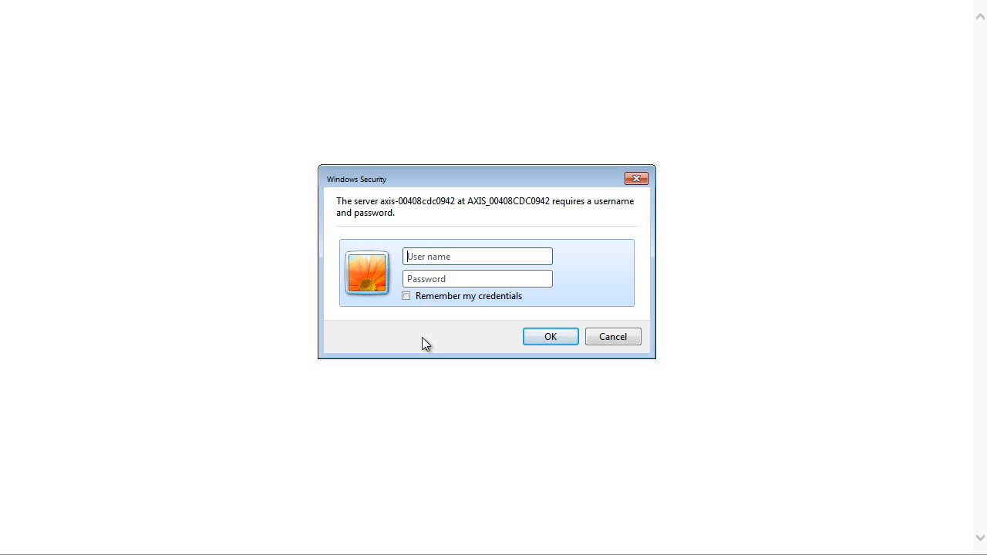
pyautogui.write('r')
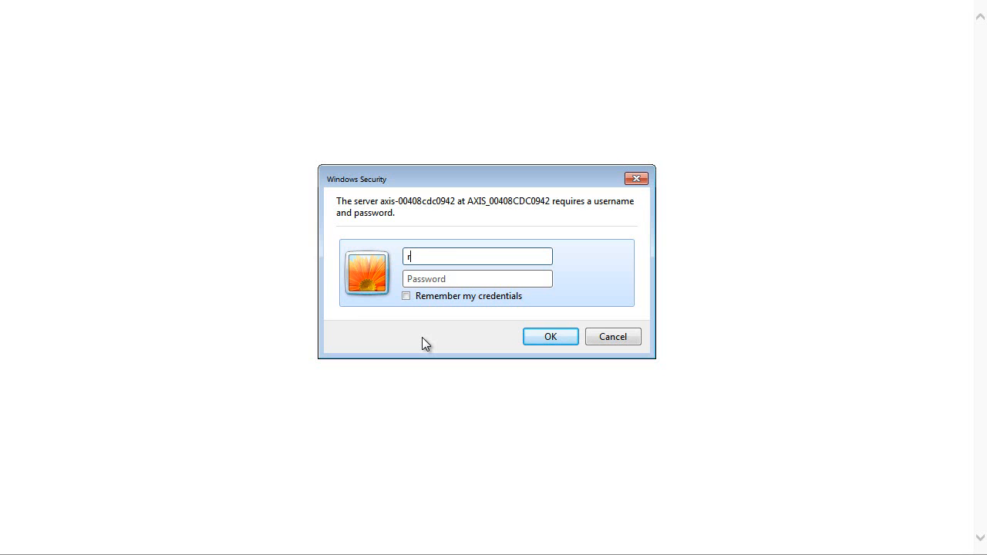
pyautogui.write('oot')
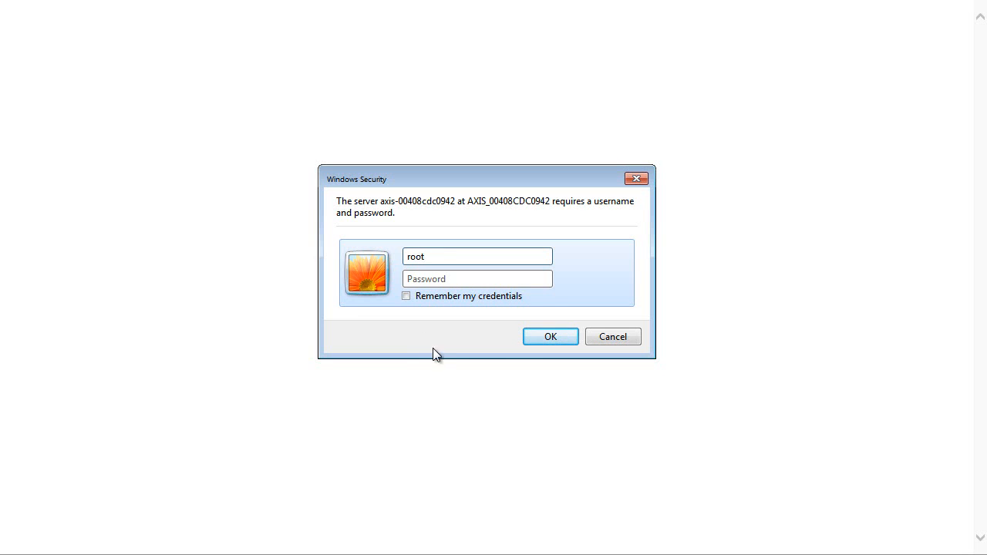
pyautogui.click(476, 278)
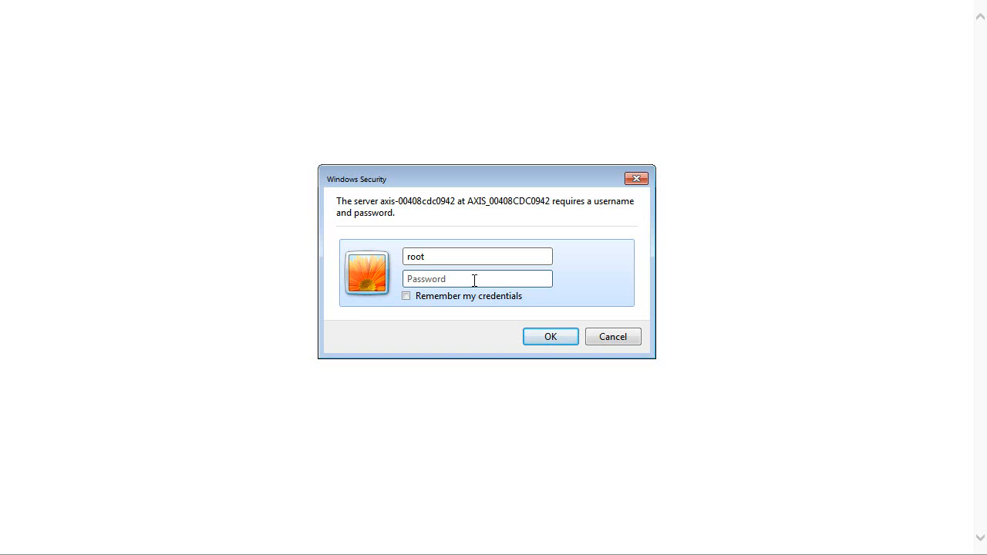
pyautogui.write('•••')
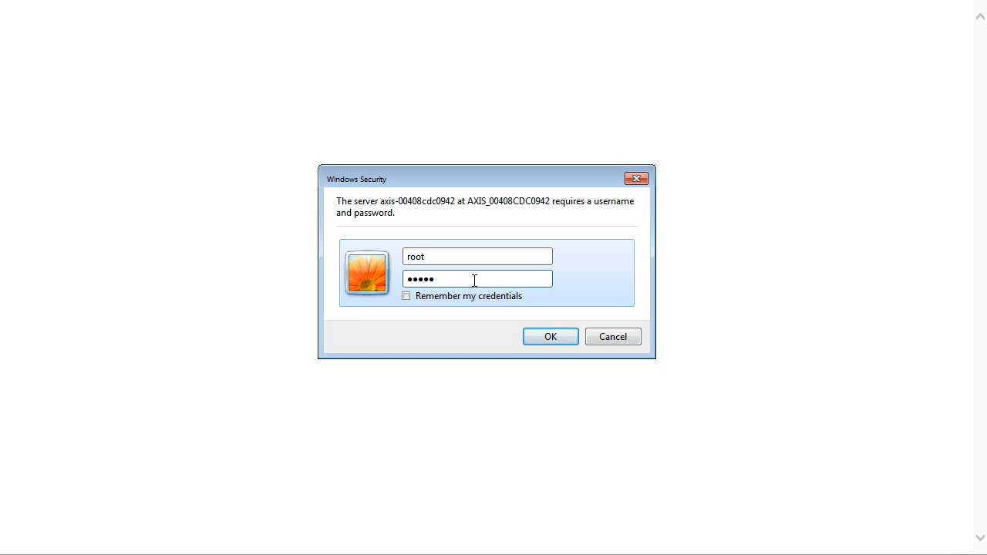
pyautogui.write('•')
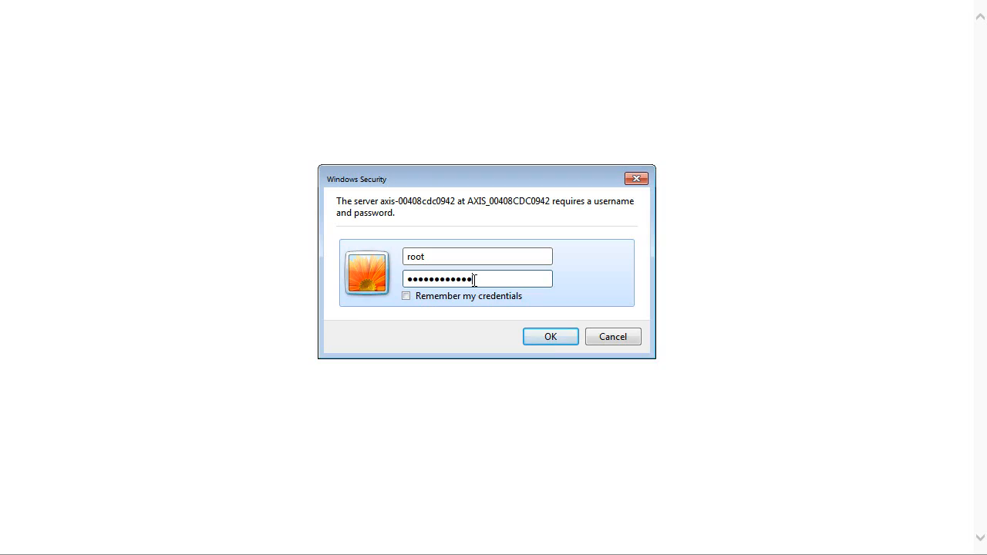
# Log in to the Axis camera and reach Server Maintenance via Setup > System Options
pyautogui.click(549, 336)
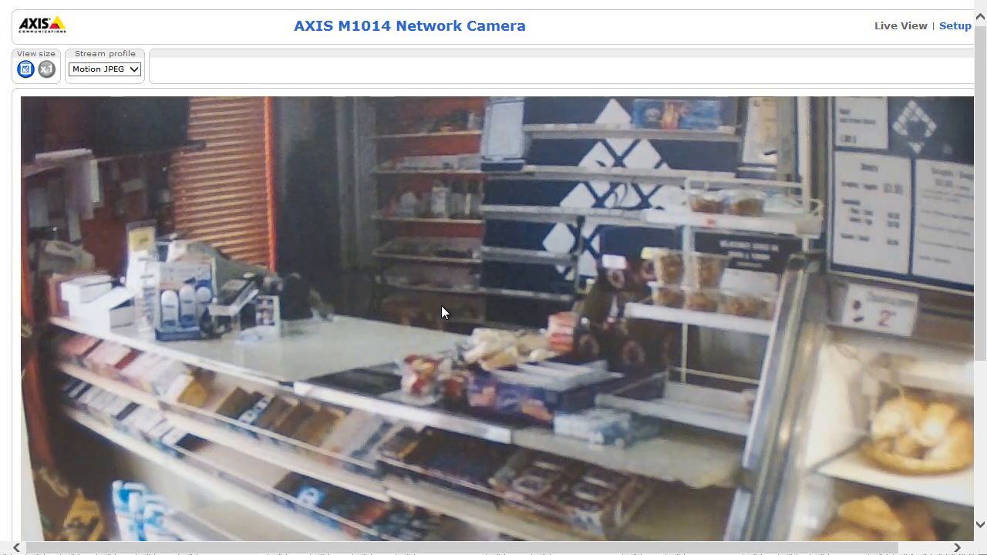
pyautogui.moveTo(768, 230)
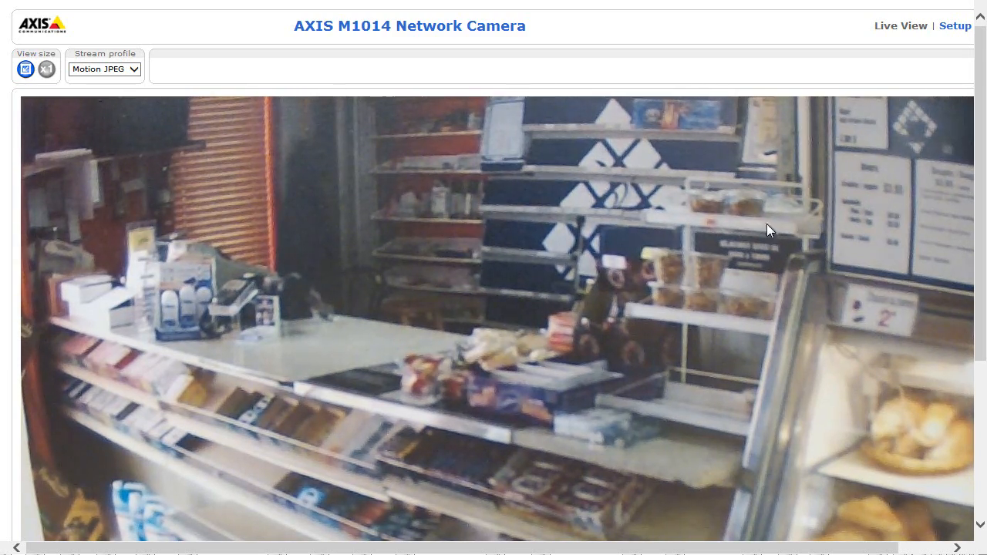
pyautogui.moveTo(953, 37)
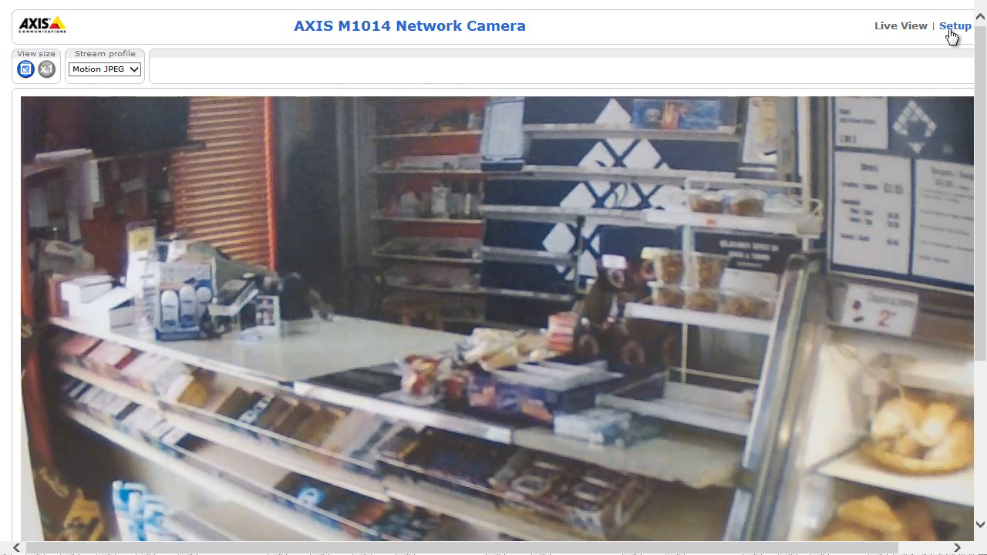
pyautogui.click(955, 25)
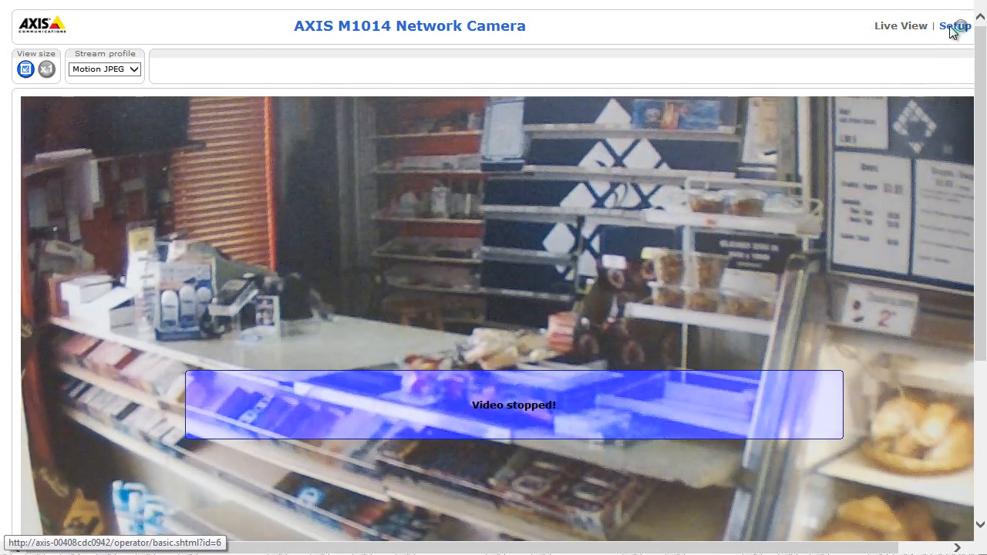
pyautogui.click(955, 25)
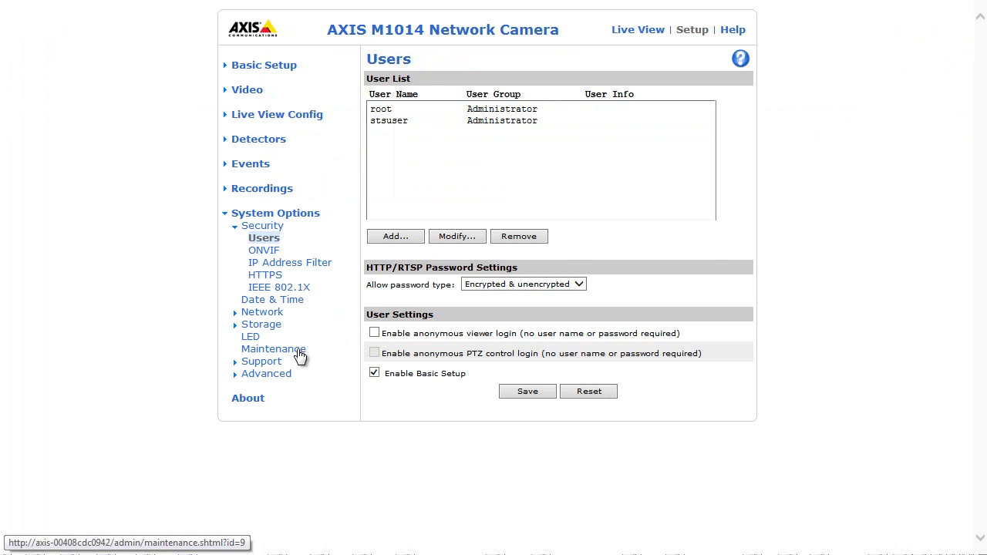
pyautogui.click(273, 349)
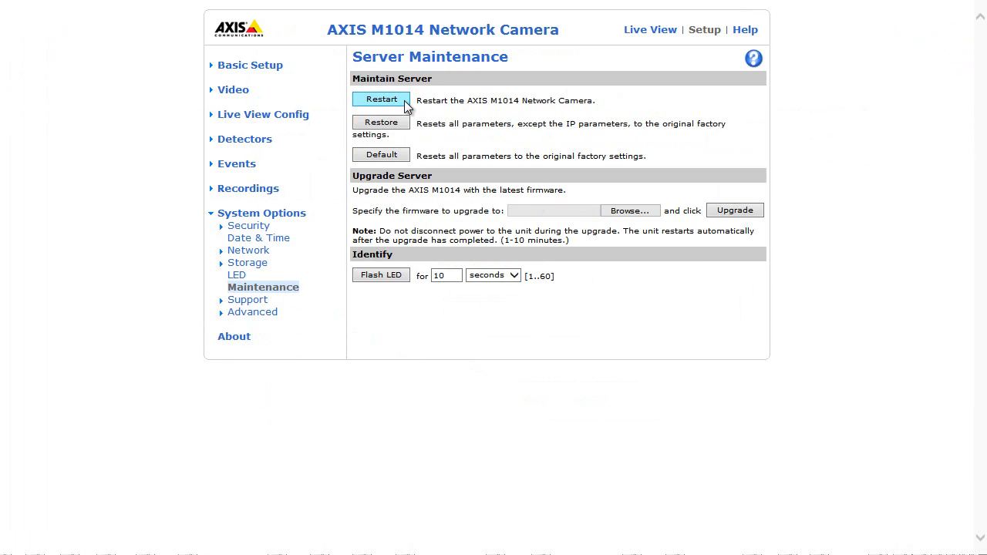